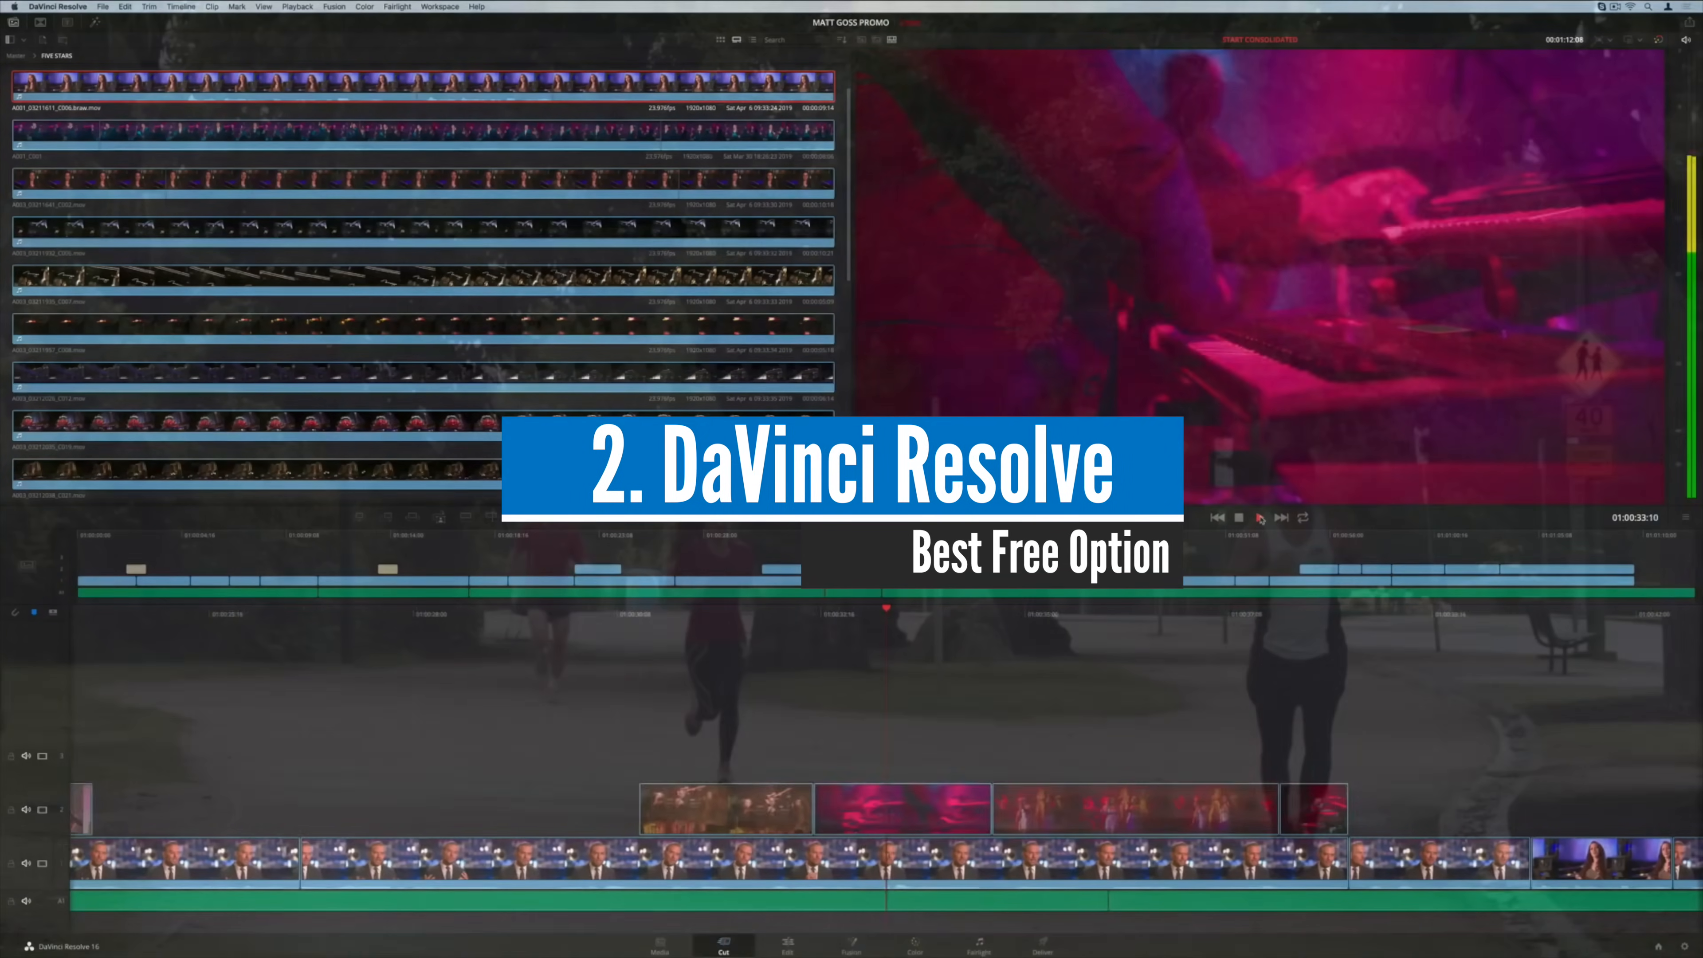
Step: Show the Edit page for the MATT GOSS PROMO project with its clips, viewers and timeline
click(779, 939)
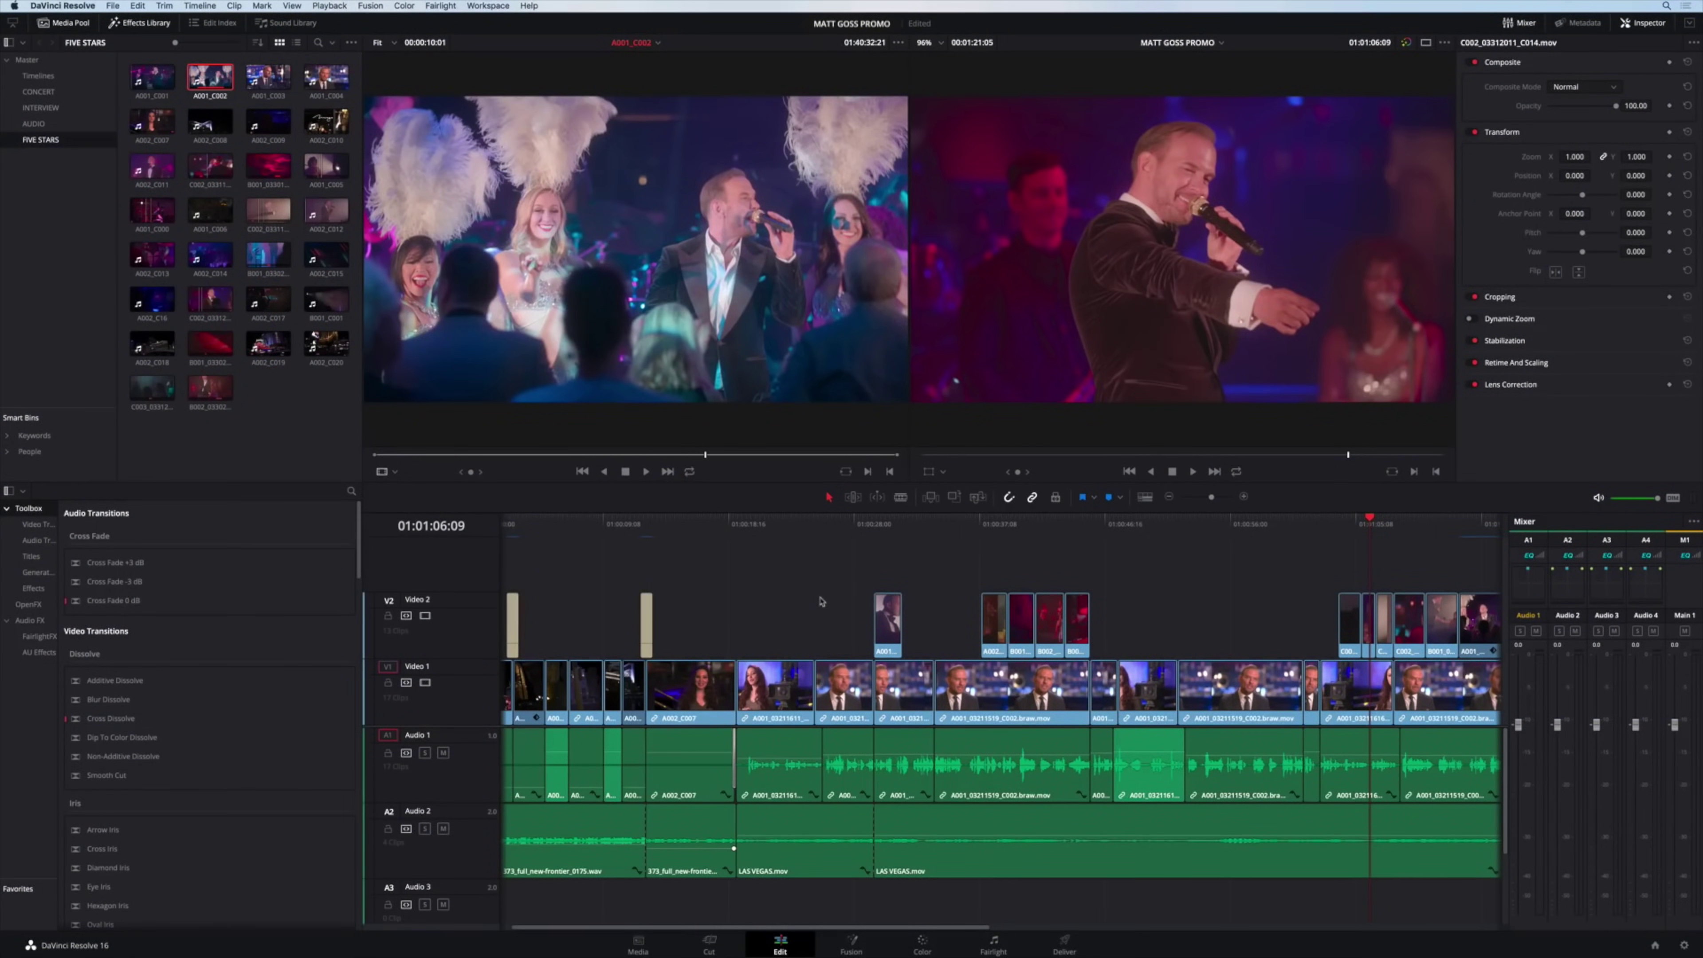
Step: On the Cut page, drag a clip's edge in the upper timeline to shorten it by about a second
click(708, 939)
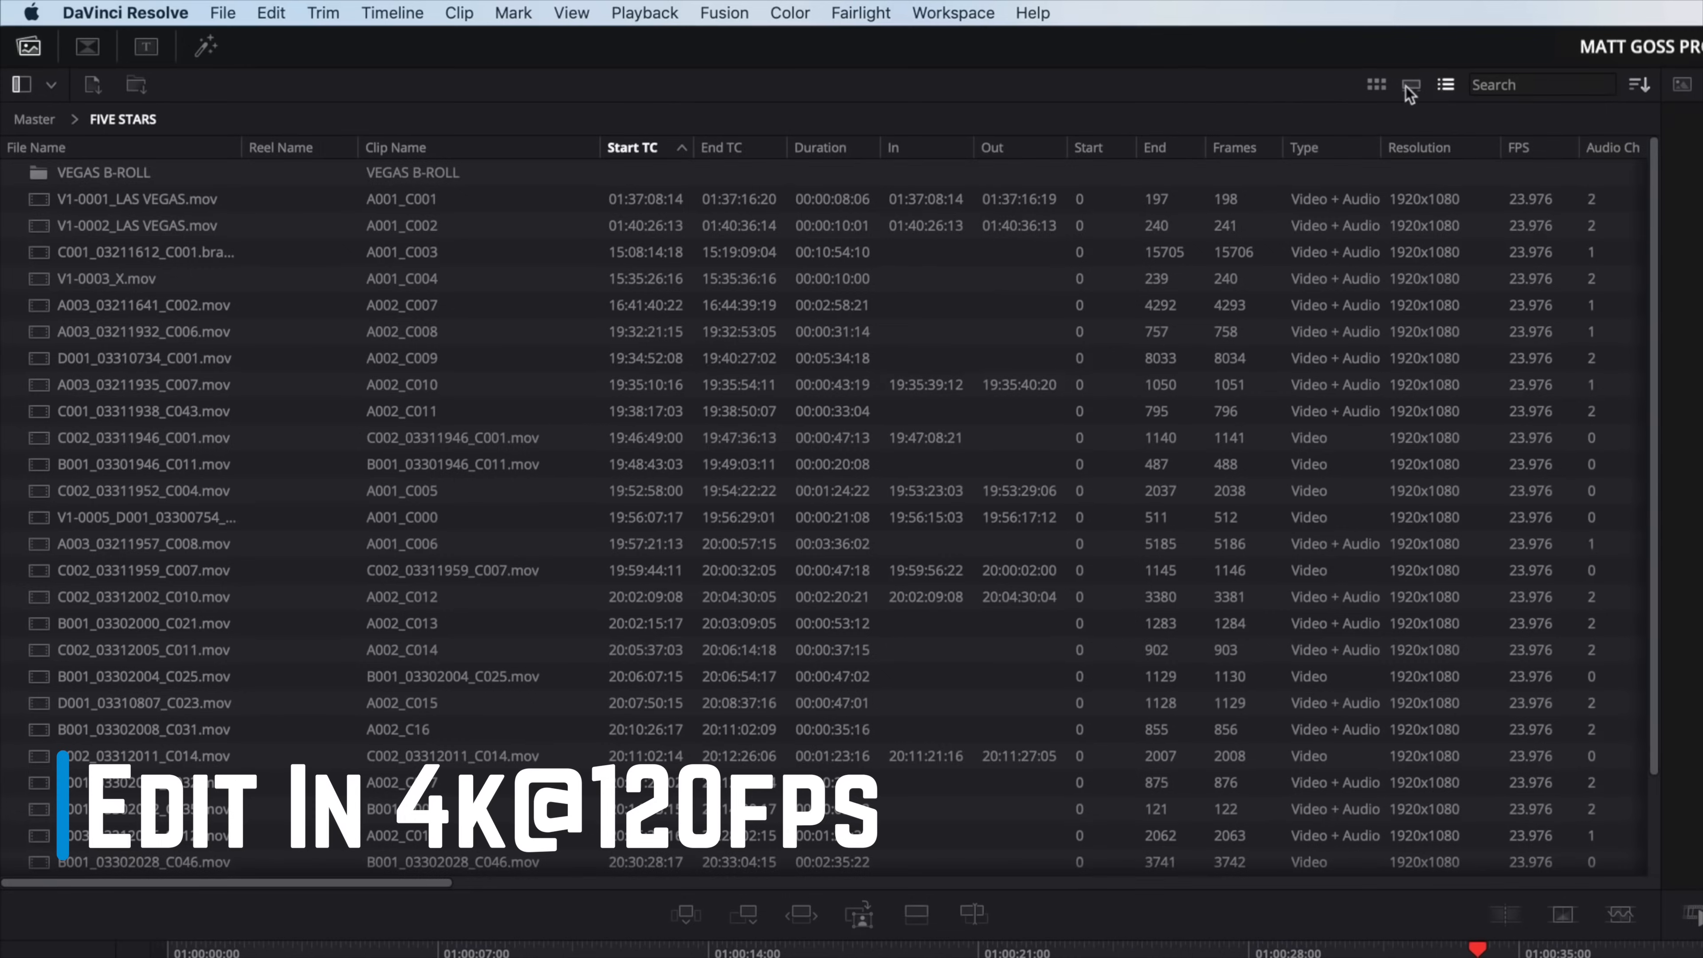
click(707, 940)
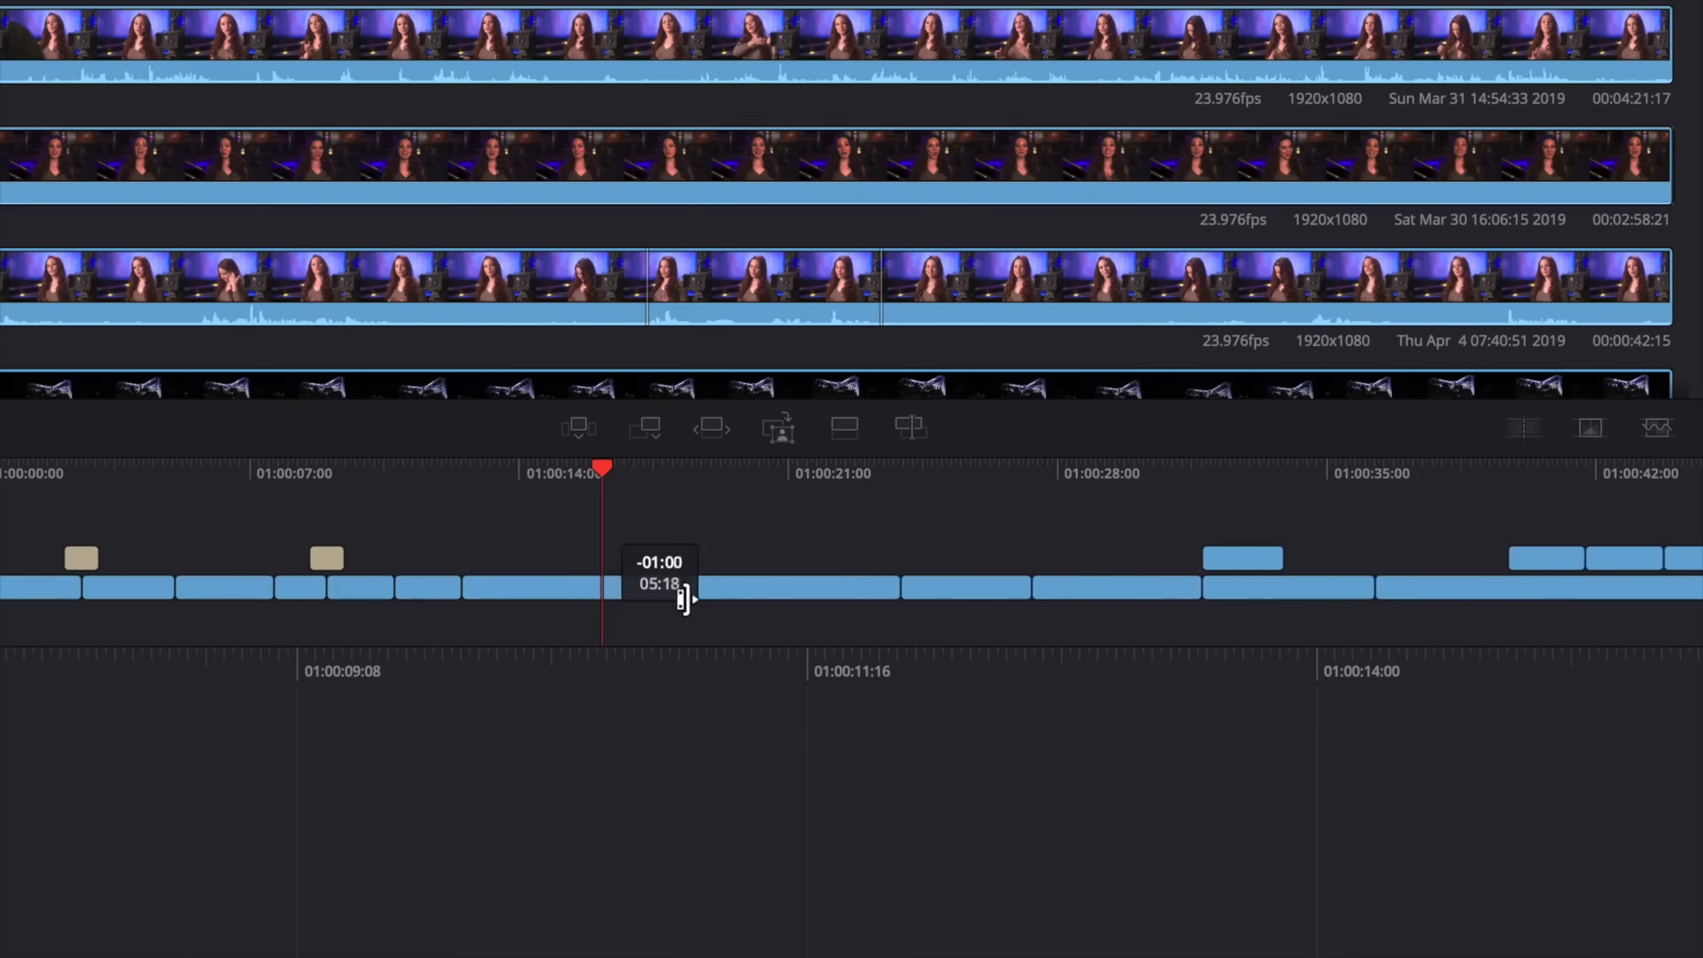
Step: Show the Color page with an RGB parade scope and reveal the scope's extra options menu
click(852, 939)
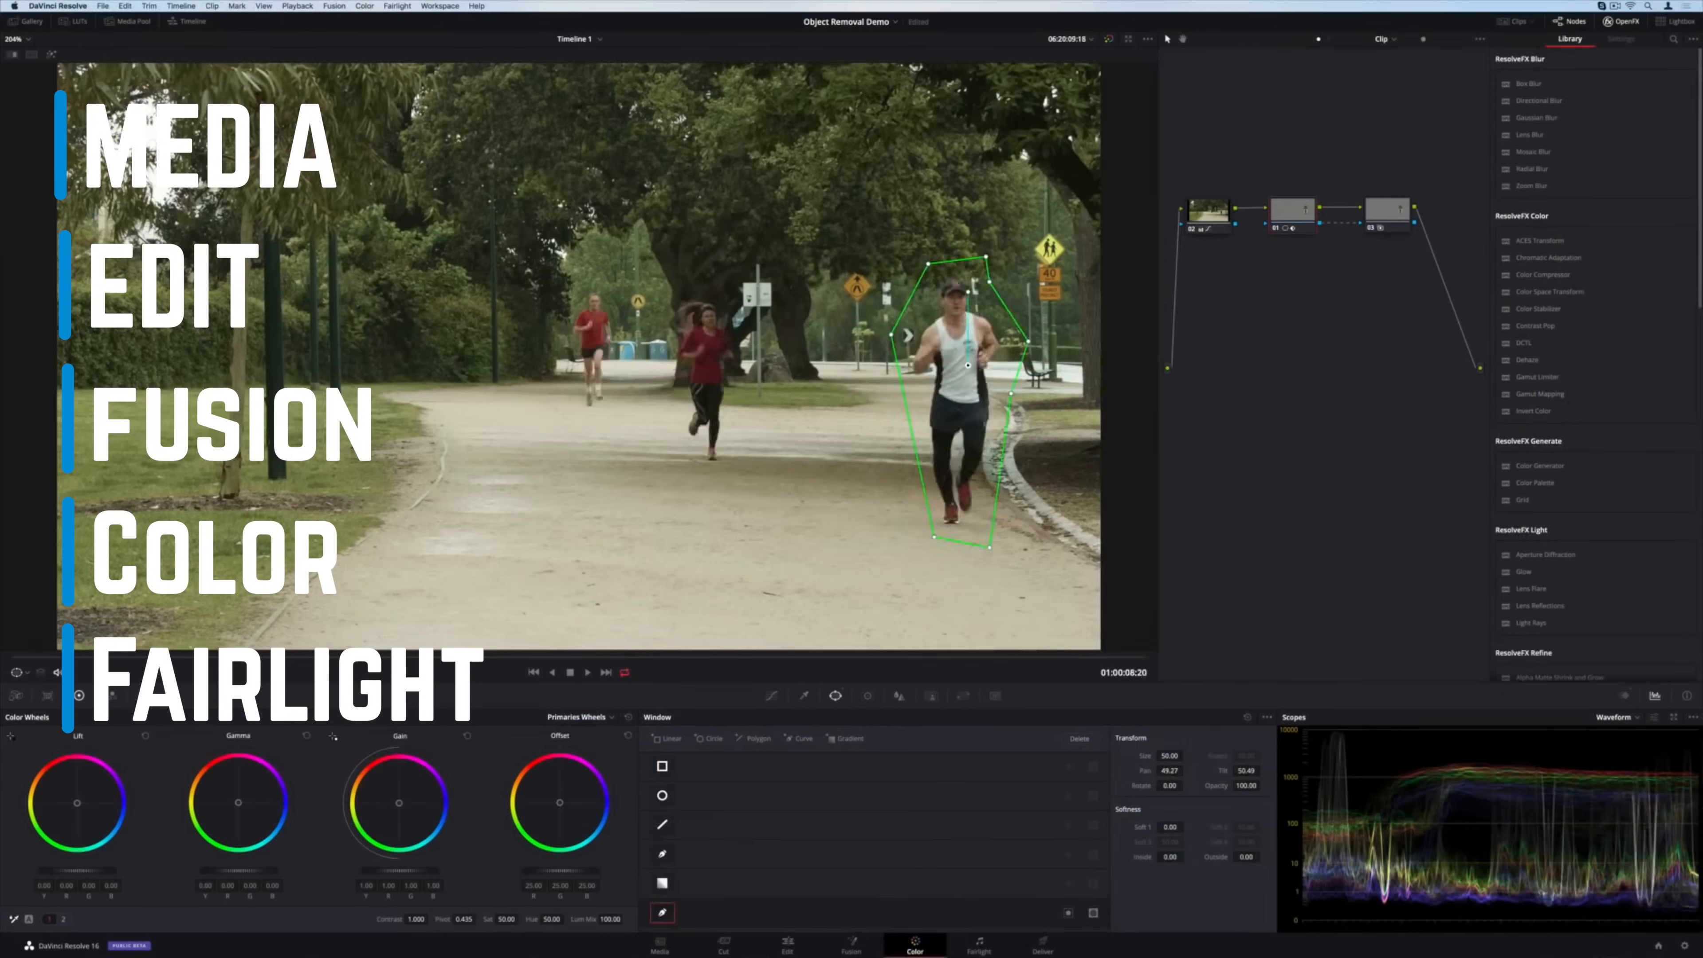
click(1620, 39)
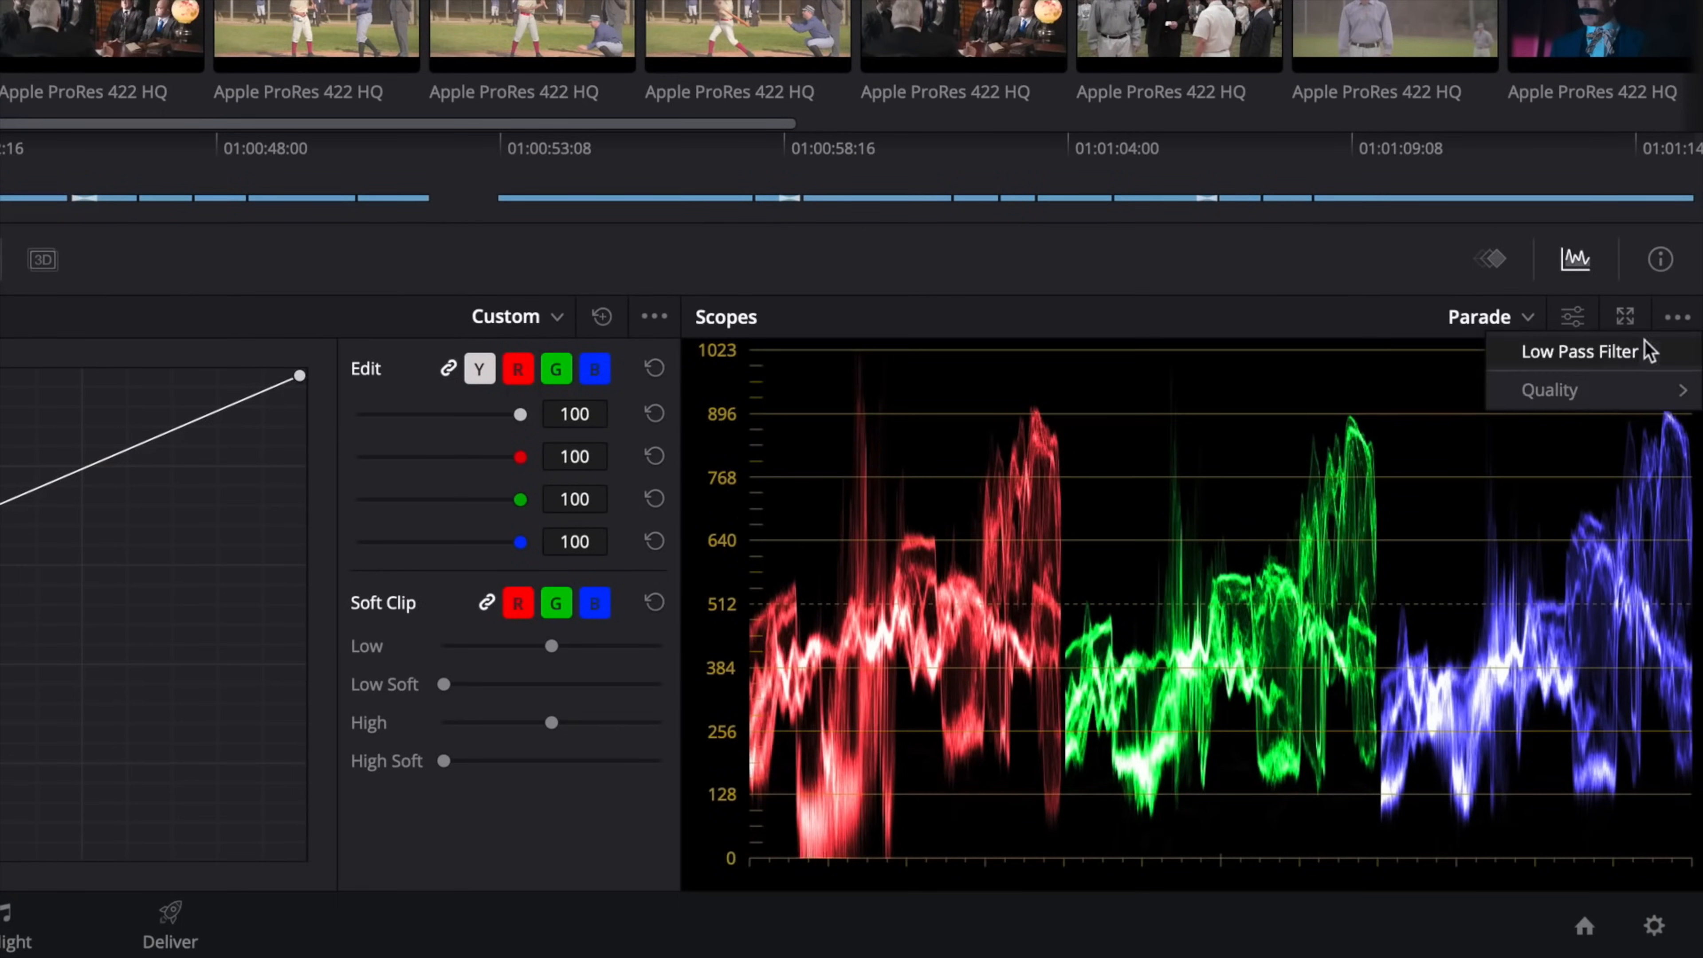
Step: Change the scope type from Parade to Waveform via its display settings
click(1572, 316)
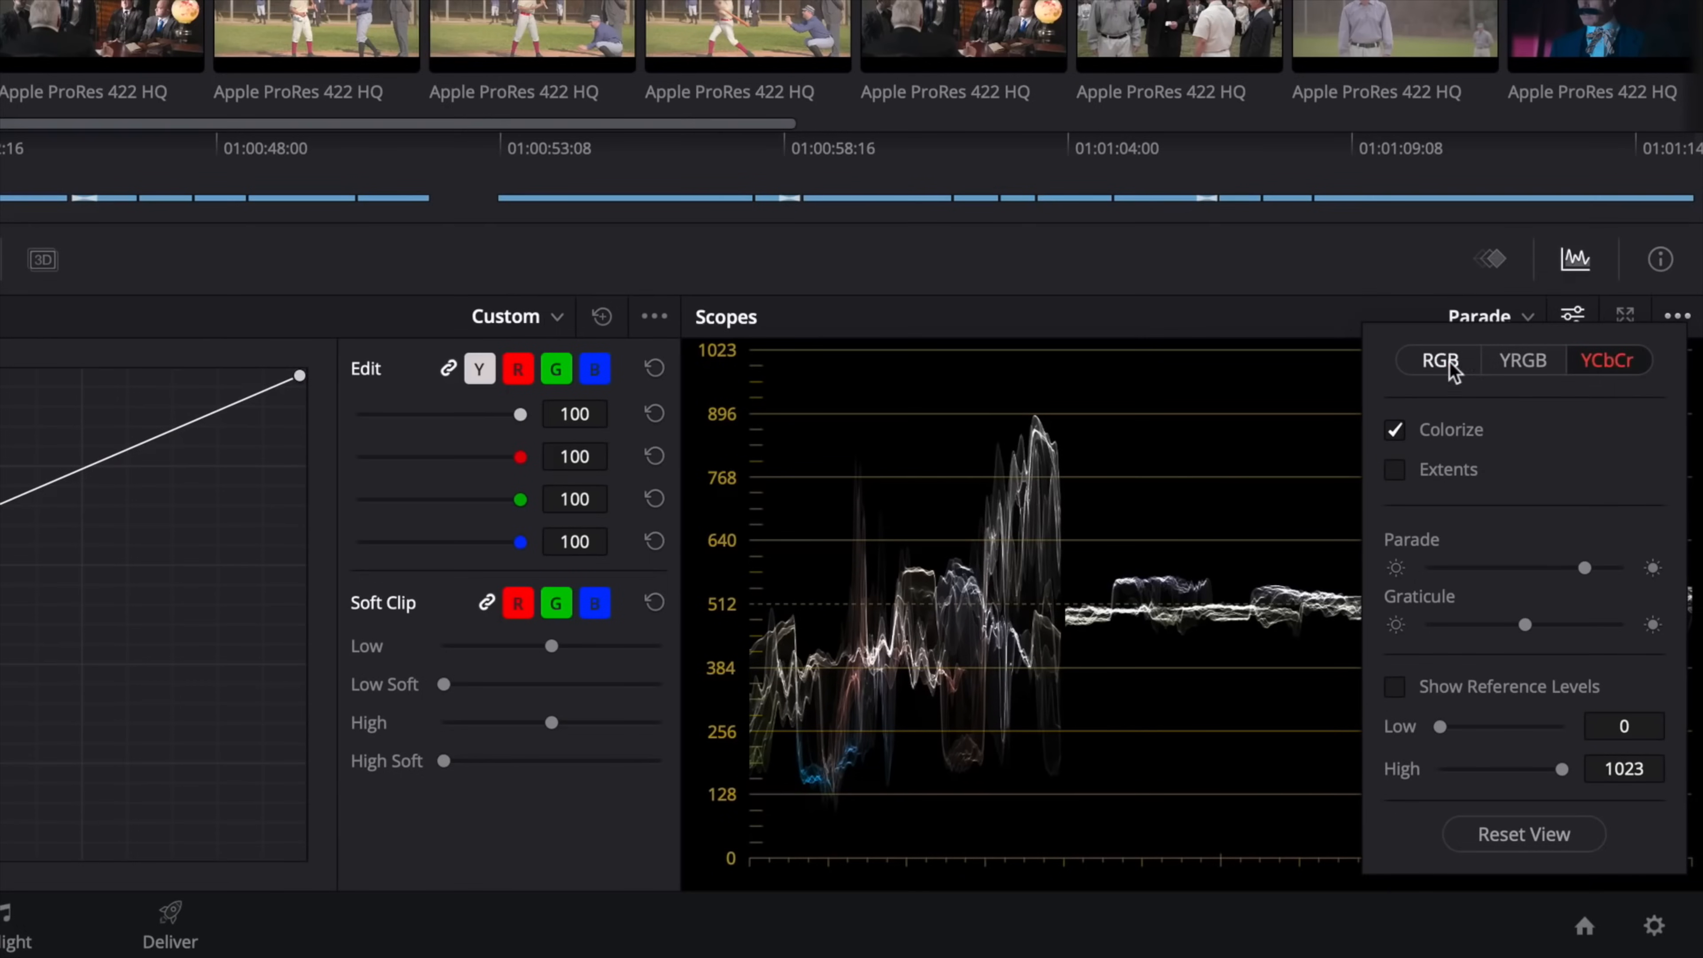
click(1475, 316)
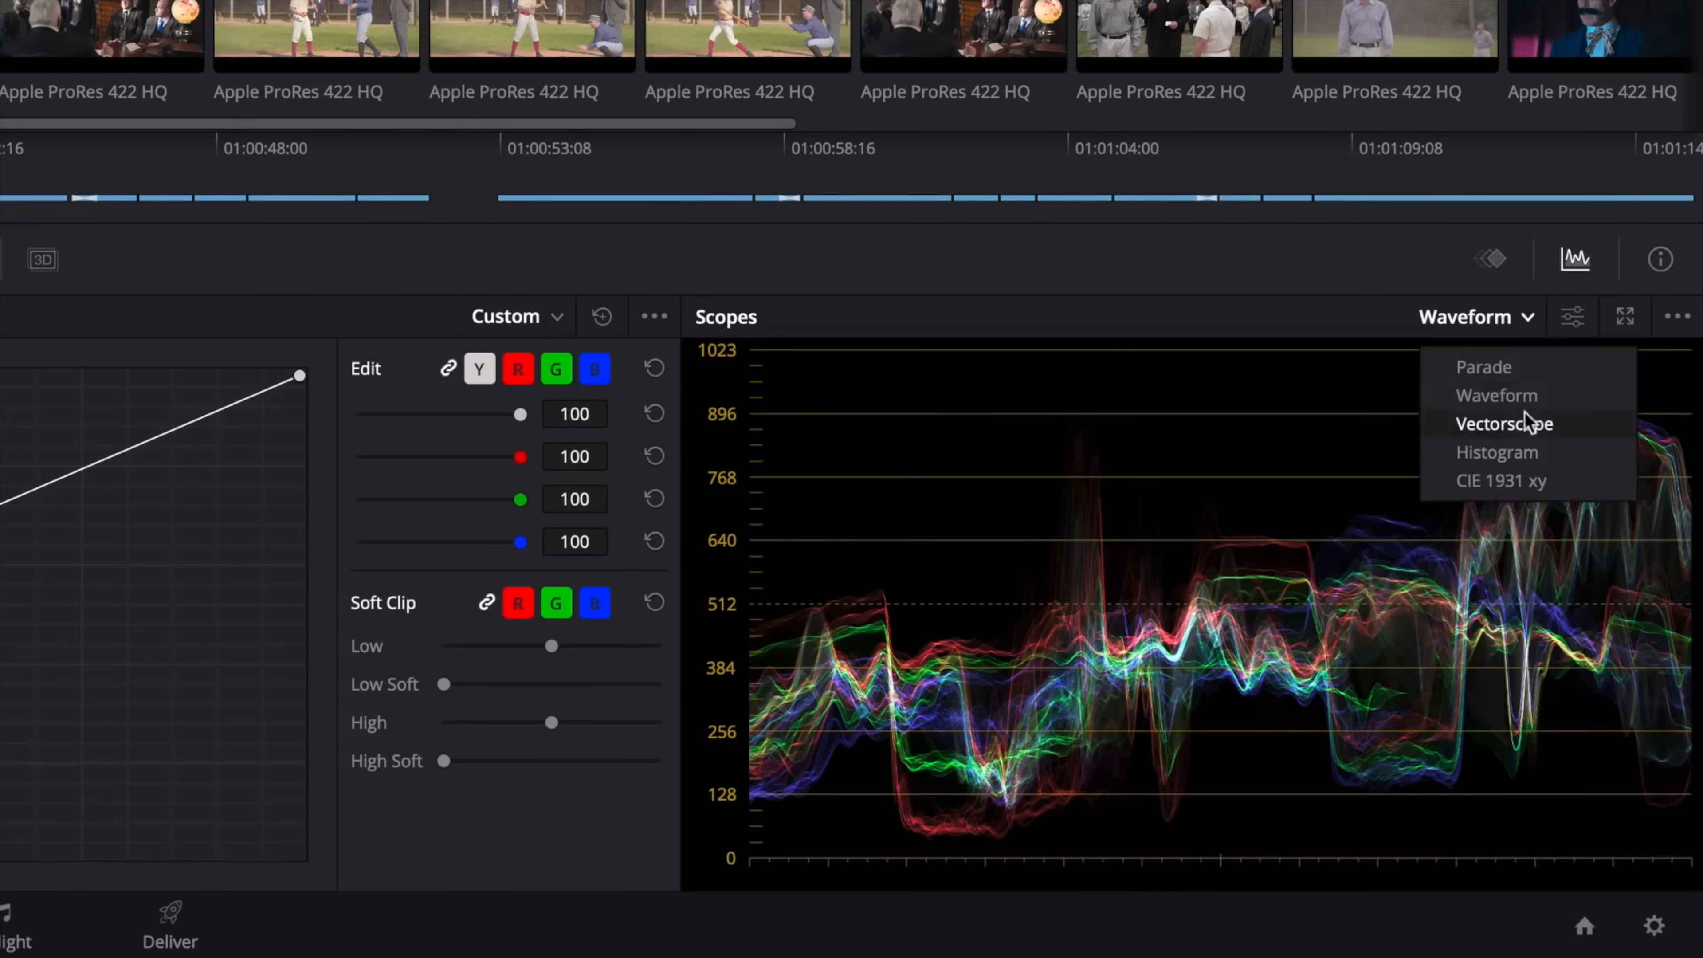
click(1501, 480)
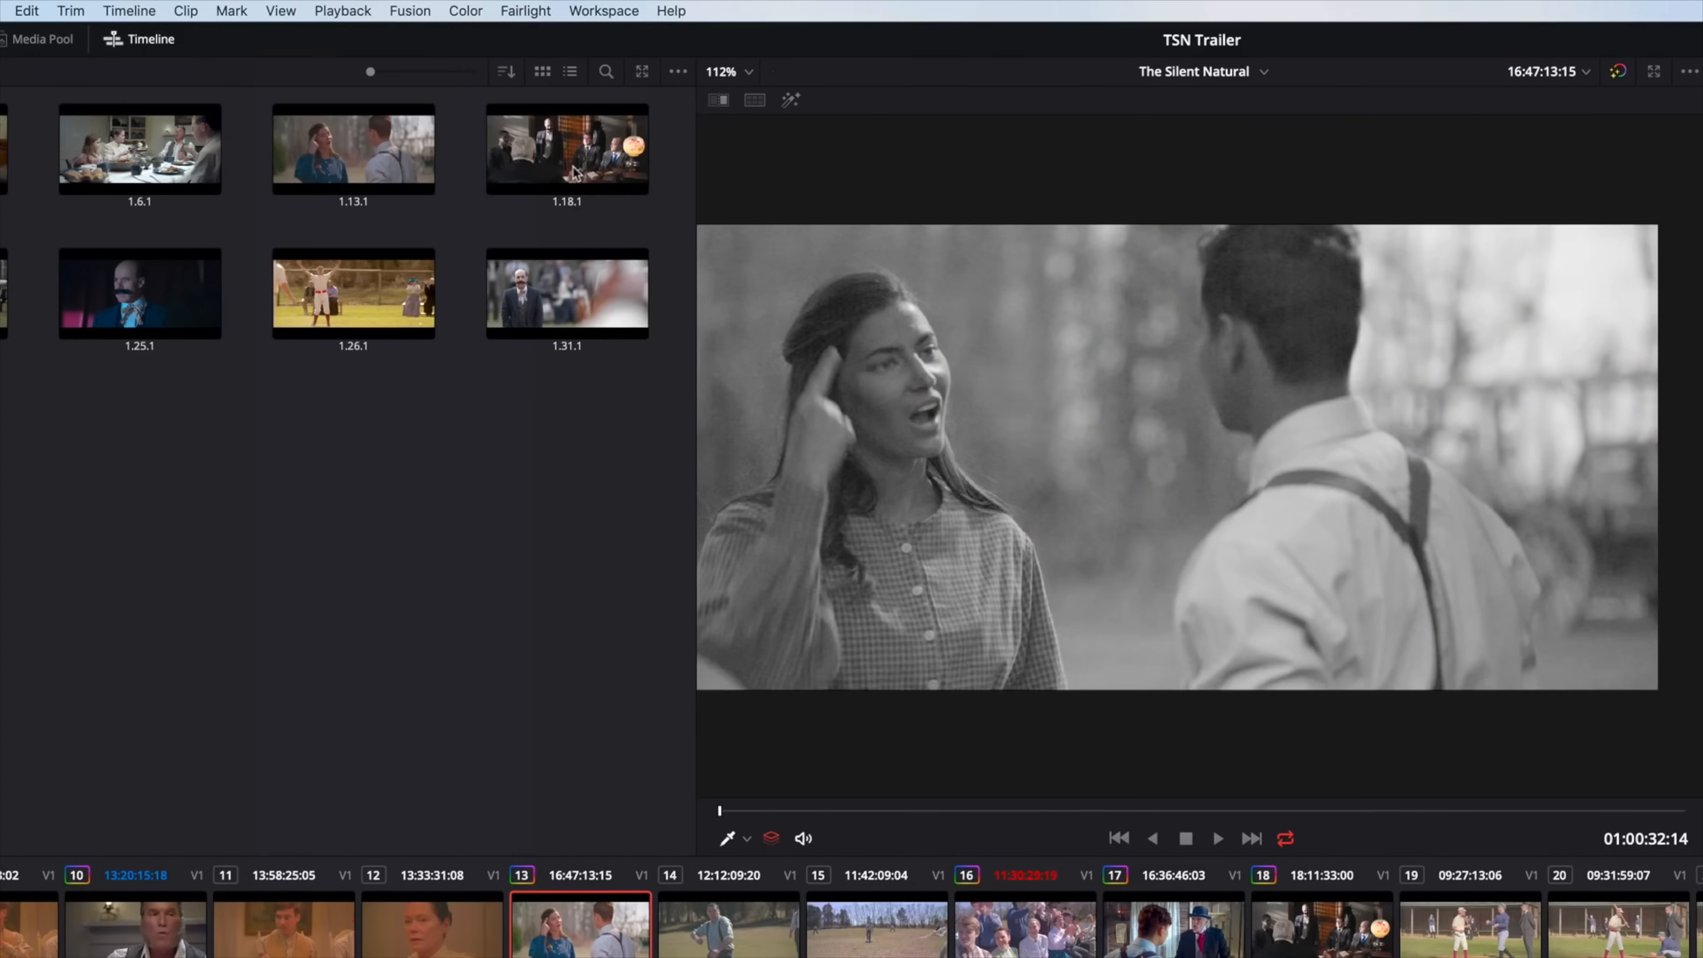
Step: Bring up the Fairlight audio page for The_Silent_Natural_MSTR_v10, then move to Premiere Pro
click(897, 11)
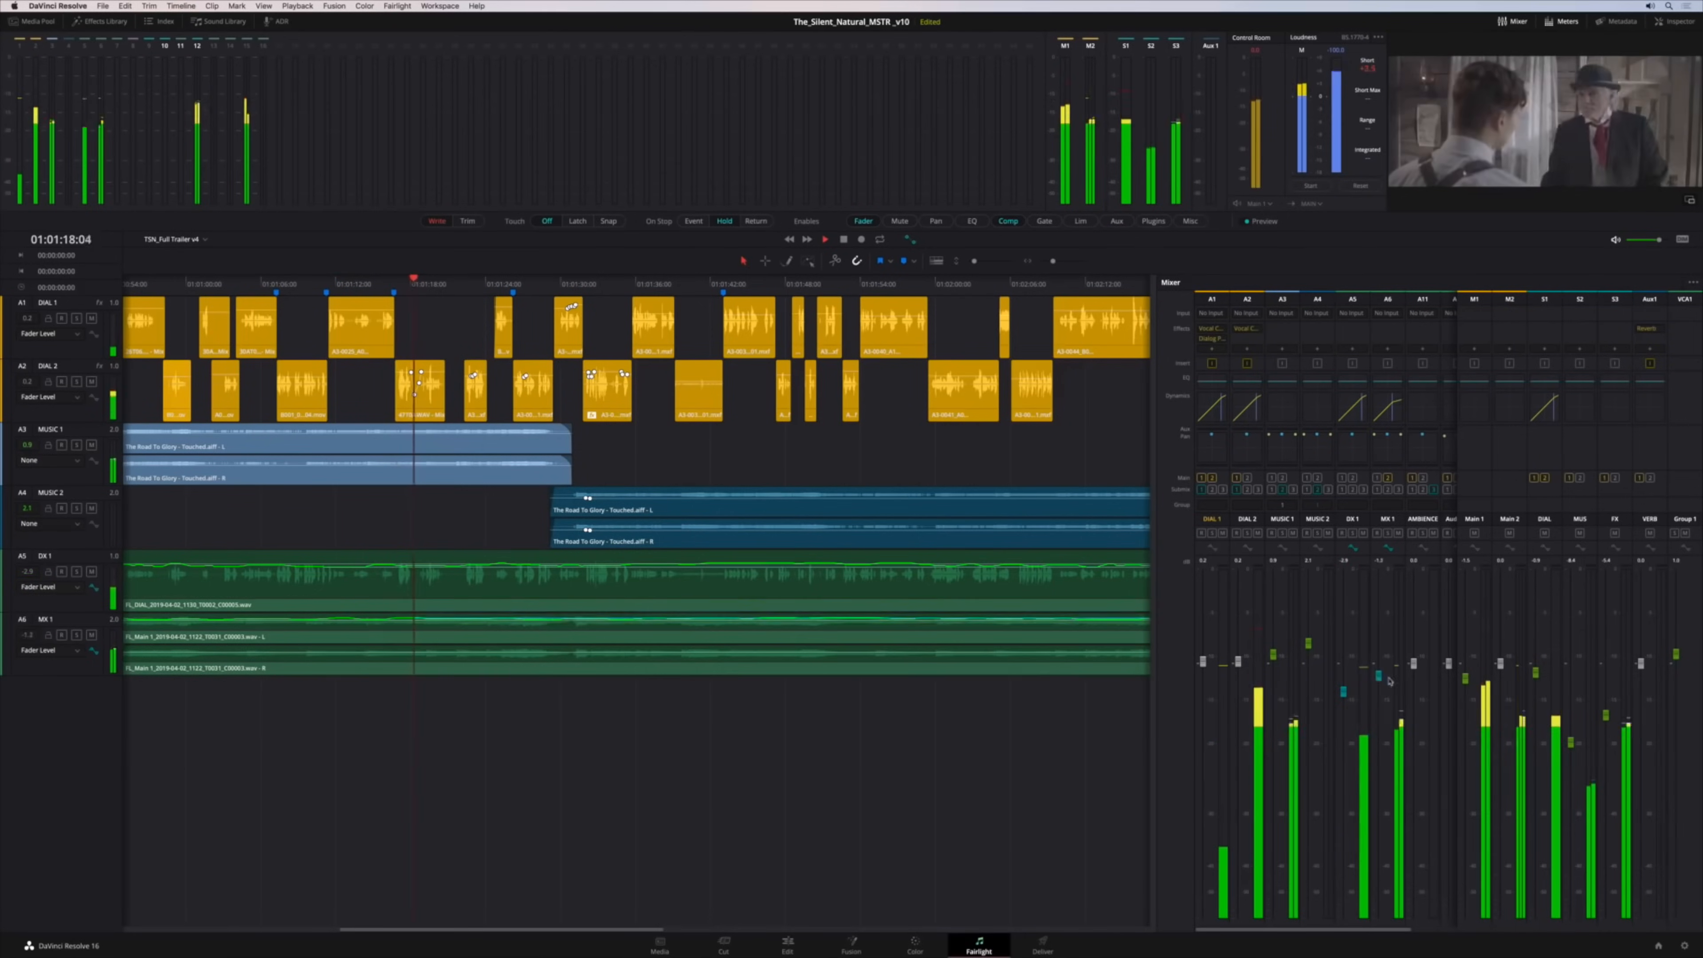
click(161, 20)
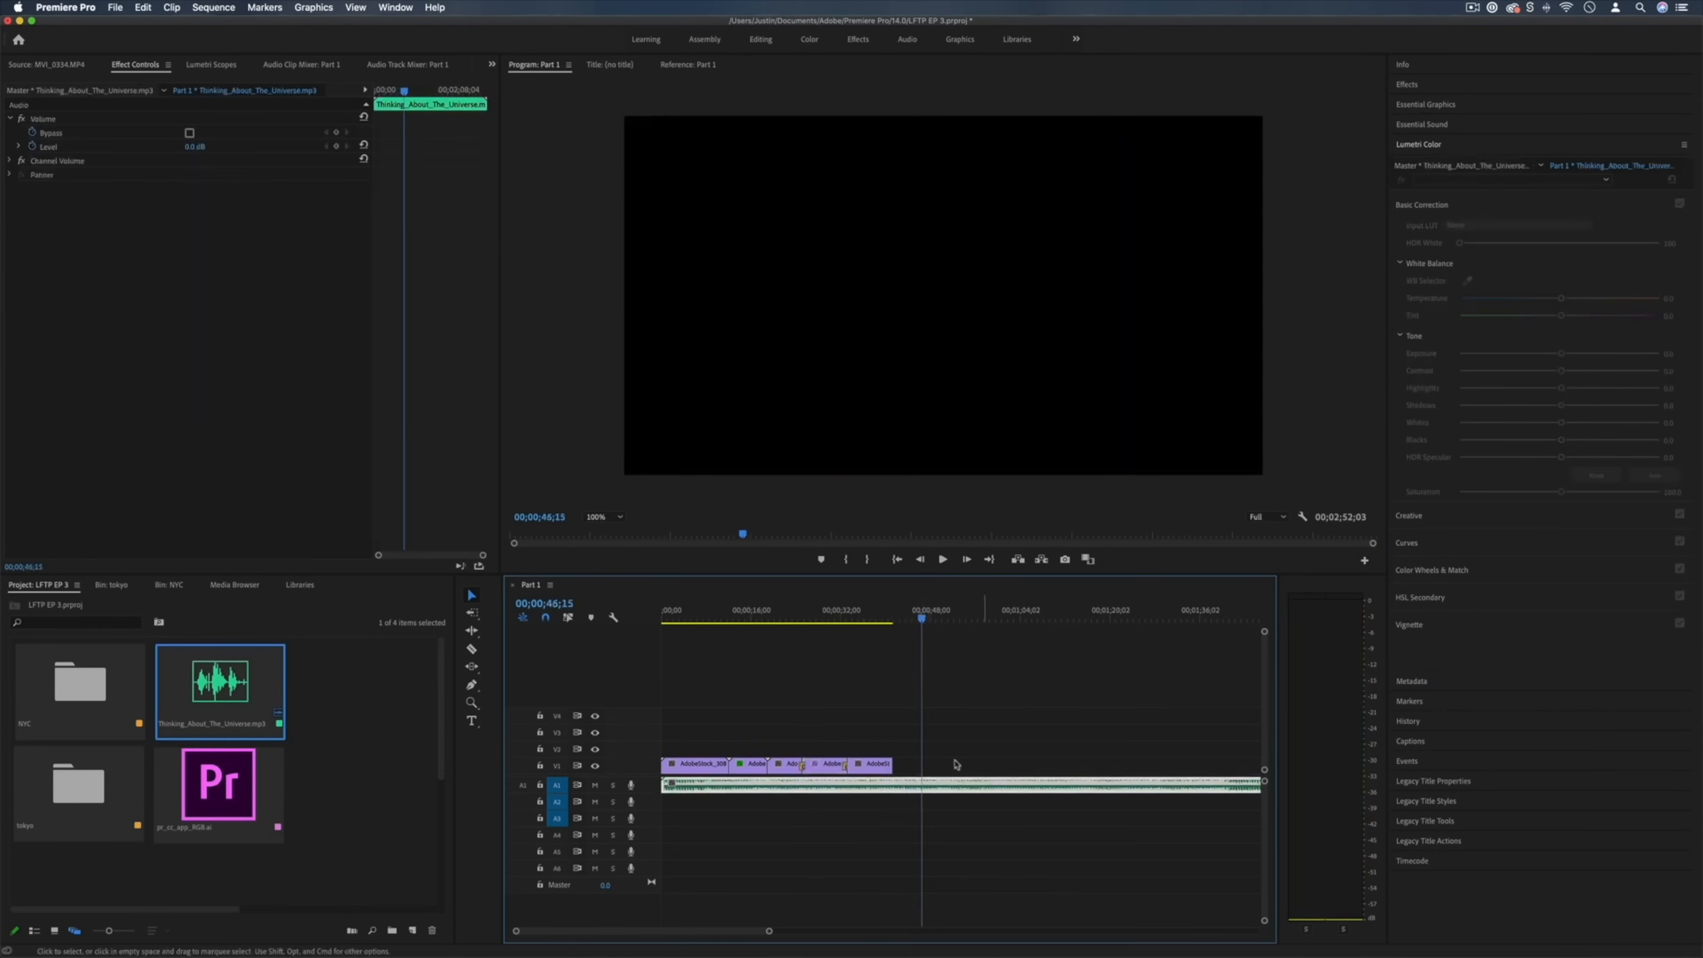
Step: Show the See You Around Locked sequence with its multi-track video and audio edit
click(1155, 235)
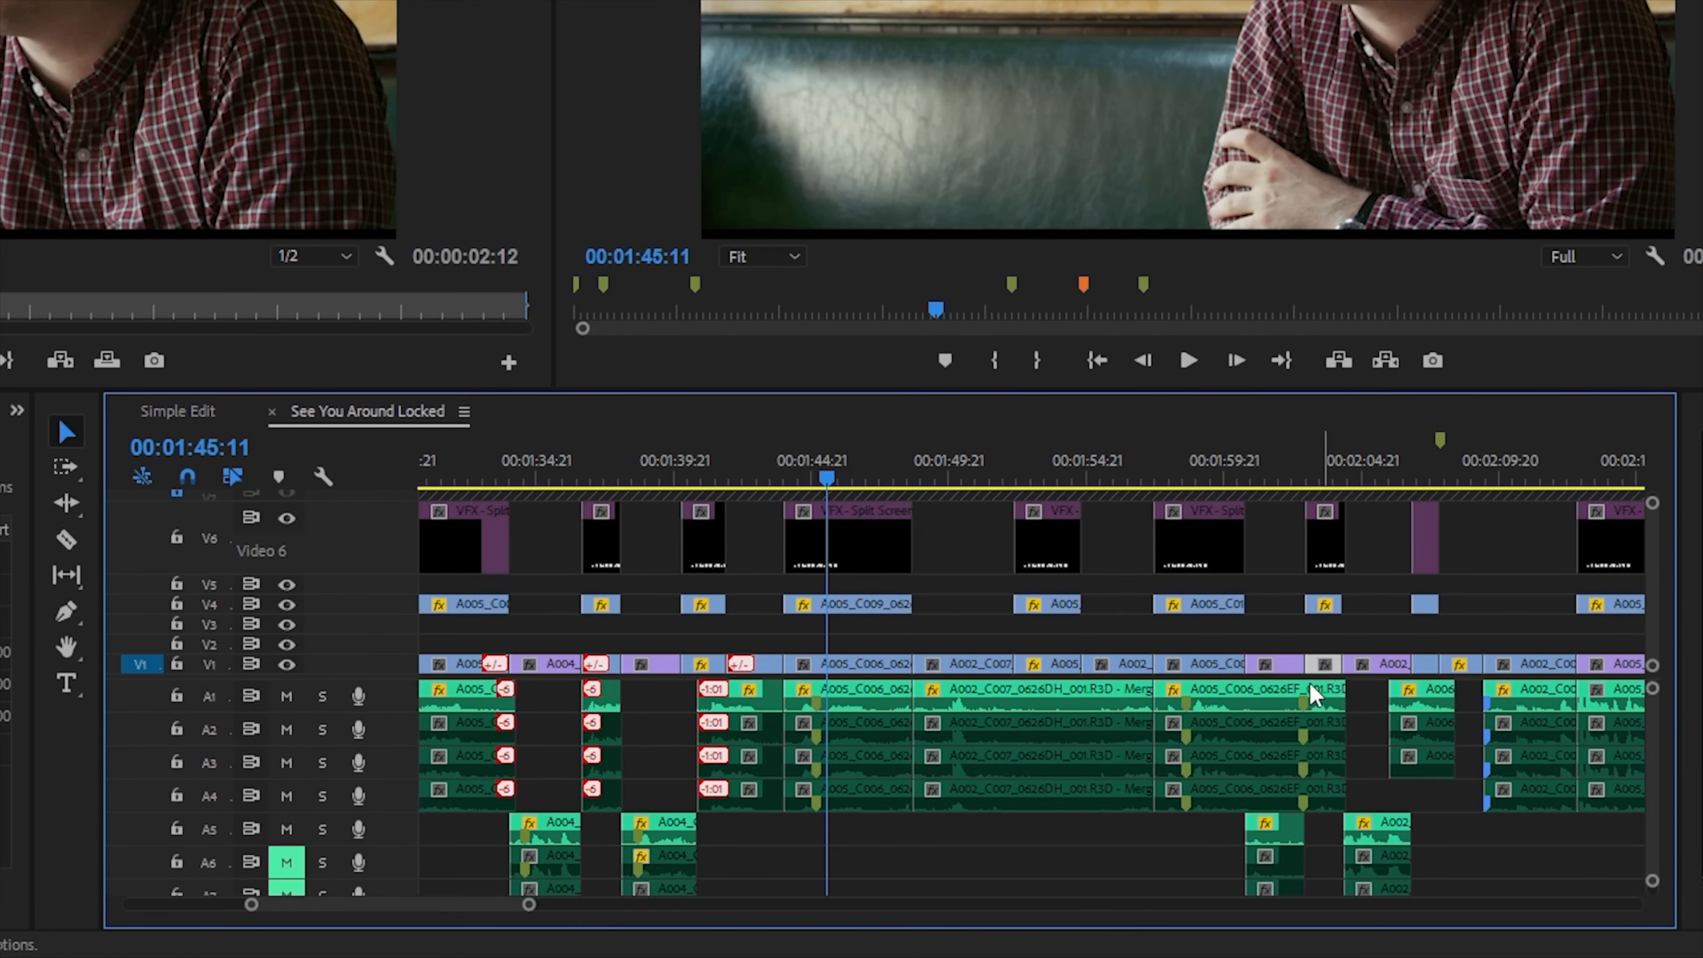
mouse_move(1059, 707)
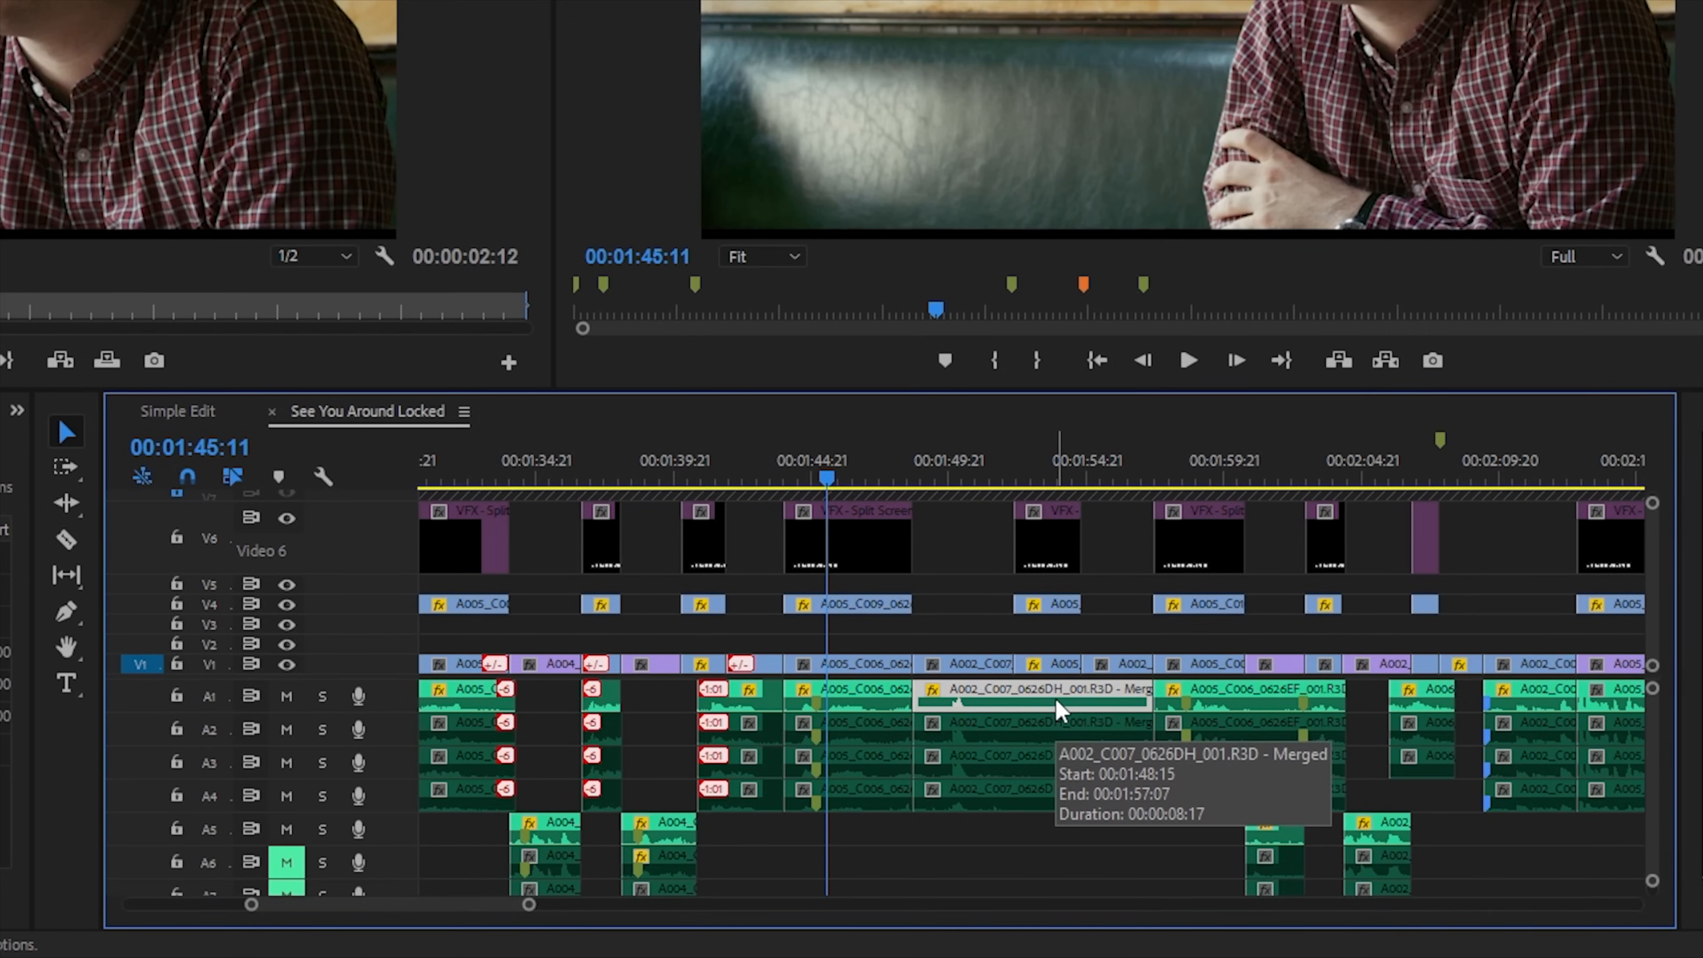